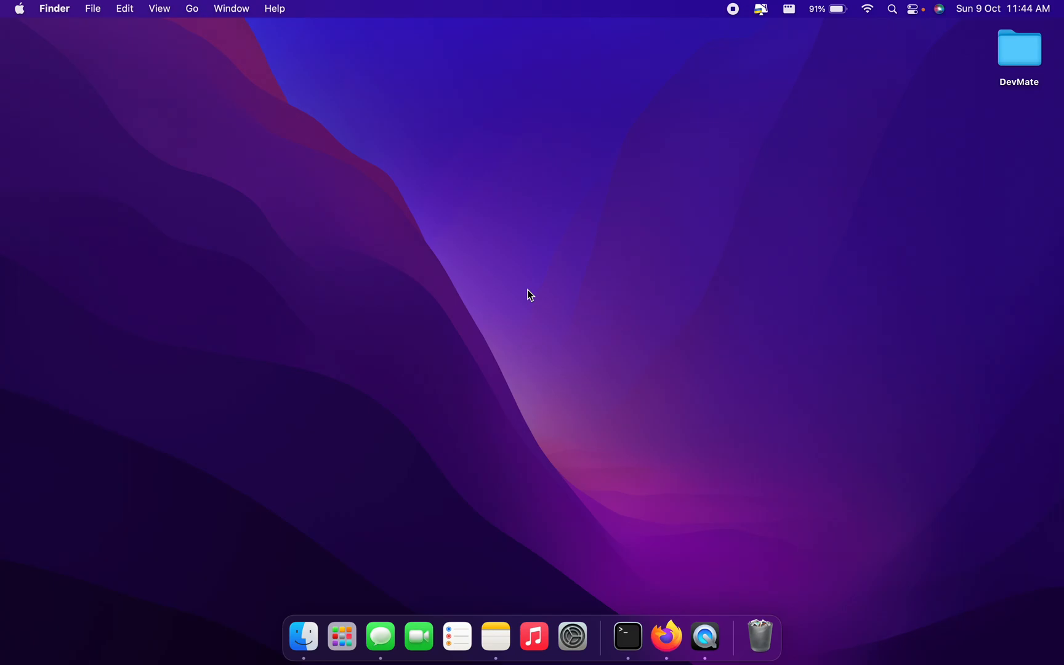
Open ohmyz.sh in Firefox and jump to its 'Install oh-my-zsh' curl command section
{"action": "left_click", "coordinate": [665, 637]}
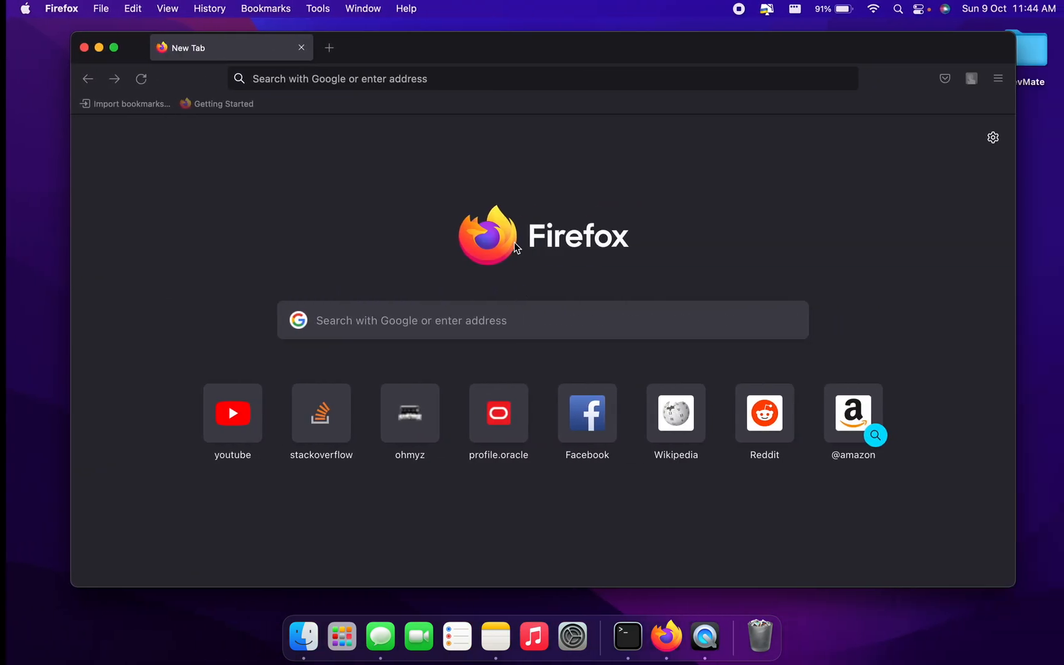
{"action": "type", "text": "oh"}
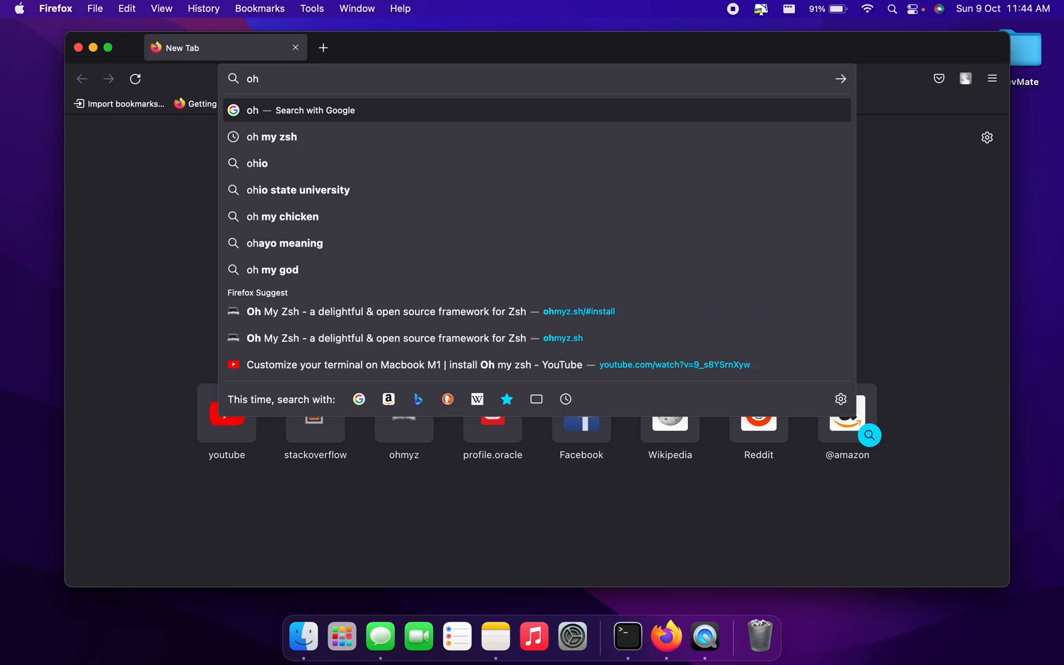
{"action": "left_click", "coordinate": [272, 137]}
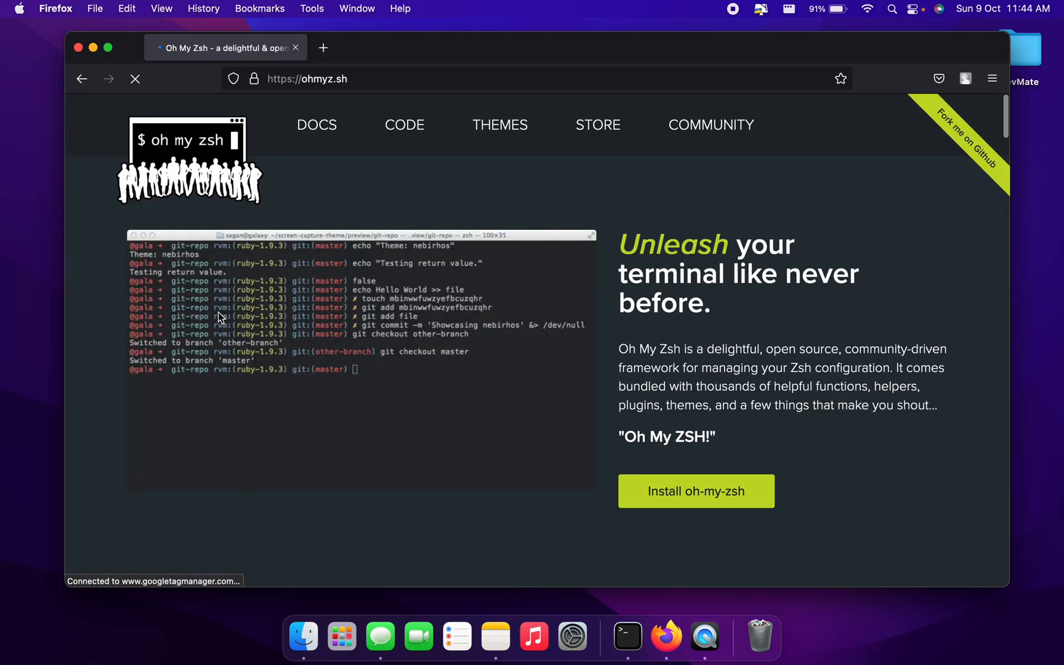
{"action": "scroll", "scroll_direction": "down", "scroll_amount": 3}
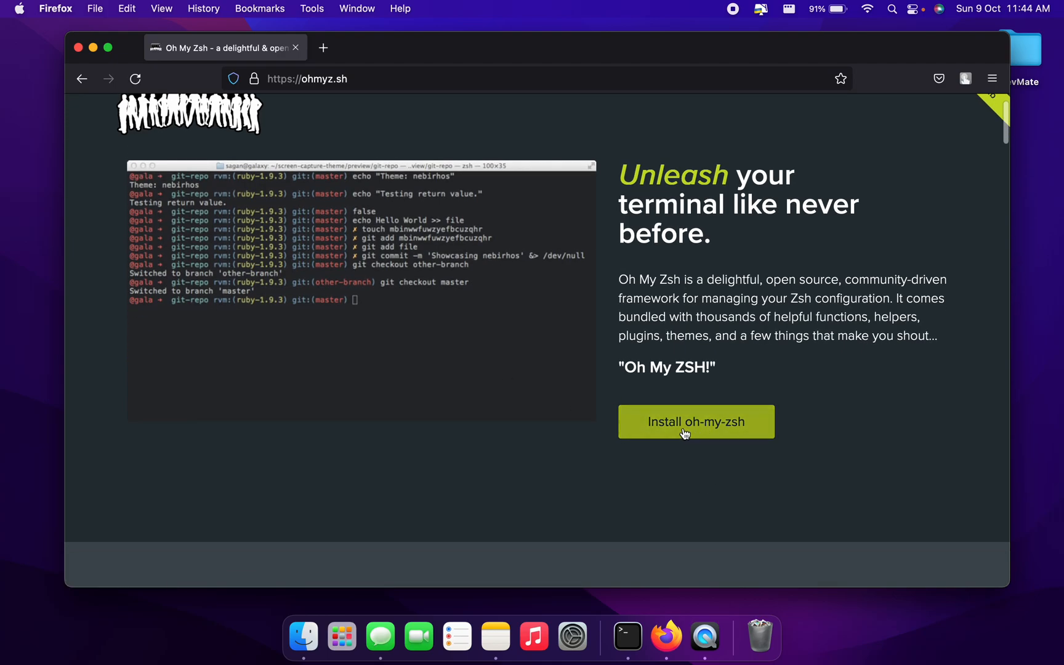
{"action": "left_click", "coordinate": [696, 421]}
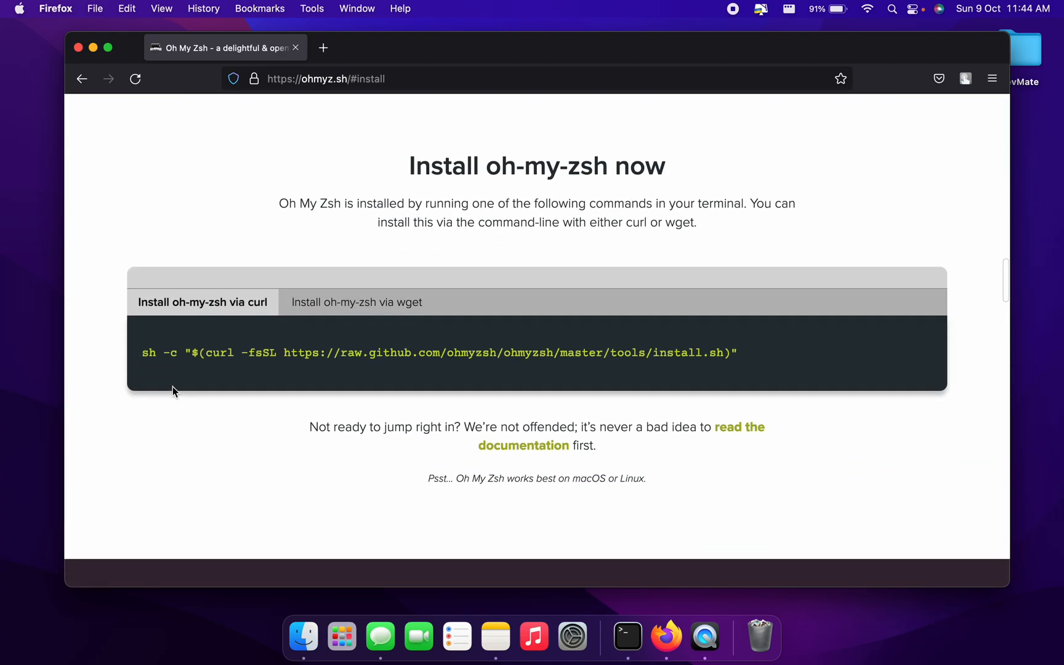
{"action": "mouse_move", "coordinate": [639, 378]}
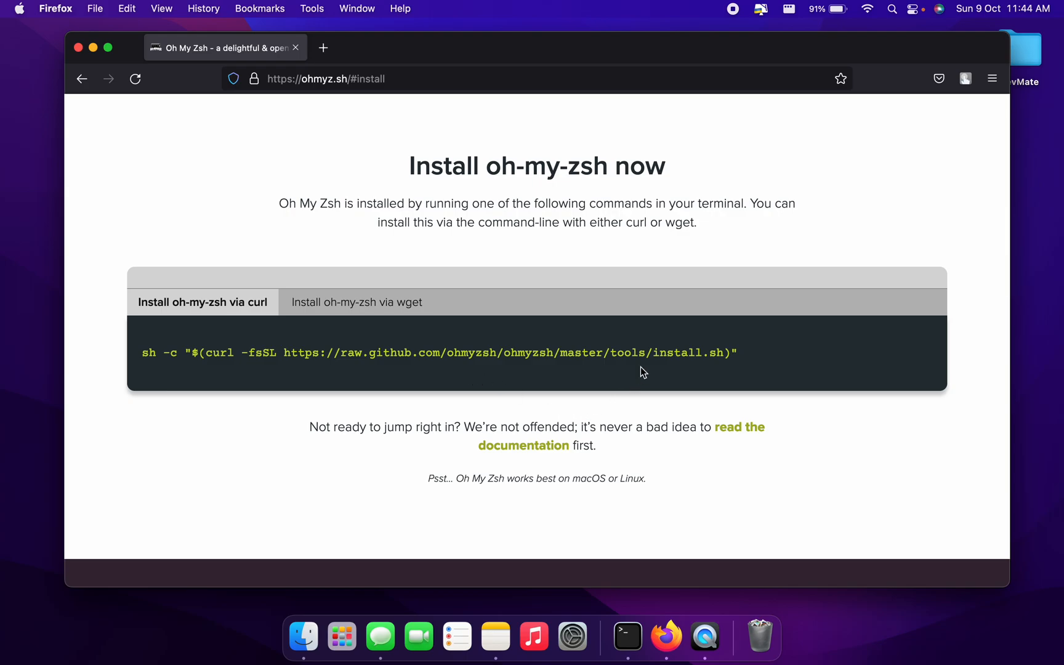
{"action": "mouse_move", "coordinate": [627, 636]}
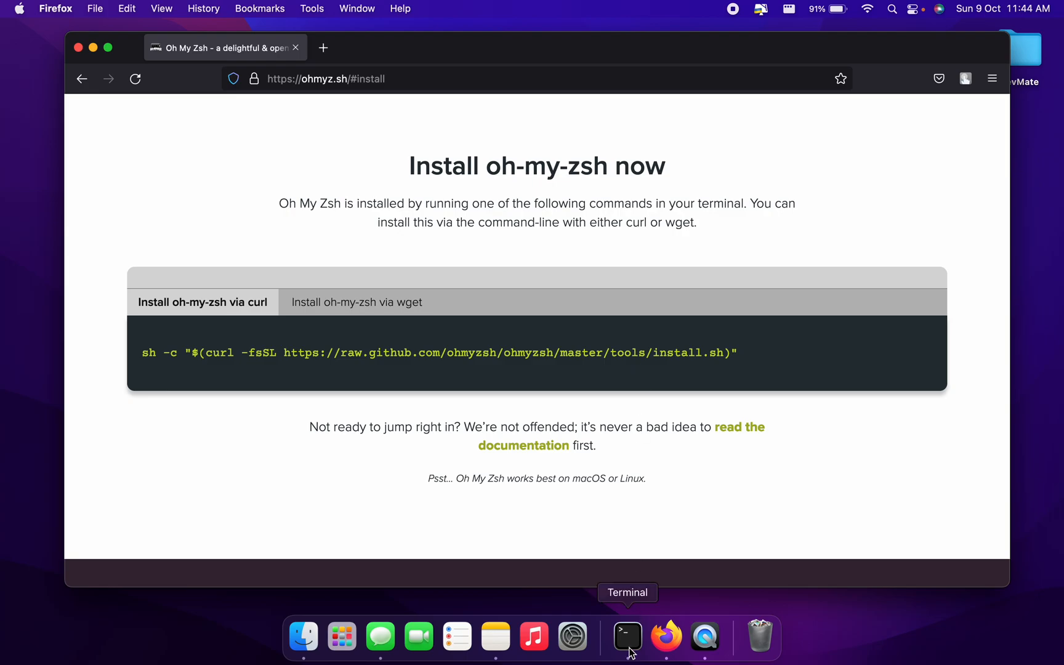
In Terminal, run 'brew -v' and confirm Homebrew 3.6.4 is installed
{"action": "left_click", "coordinate": [626, 637]}
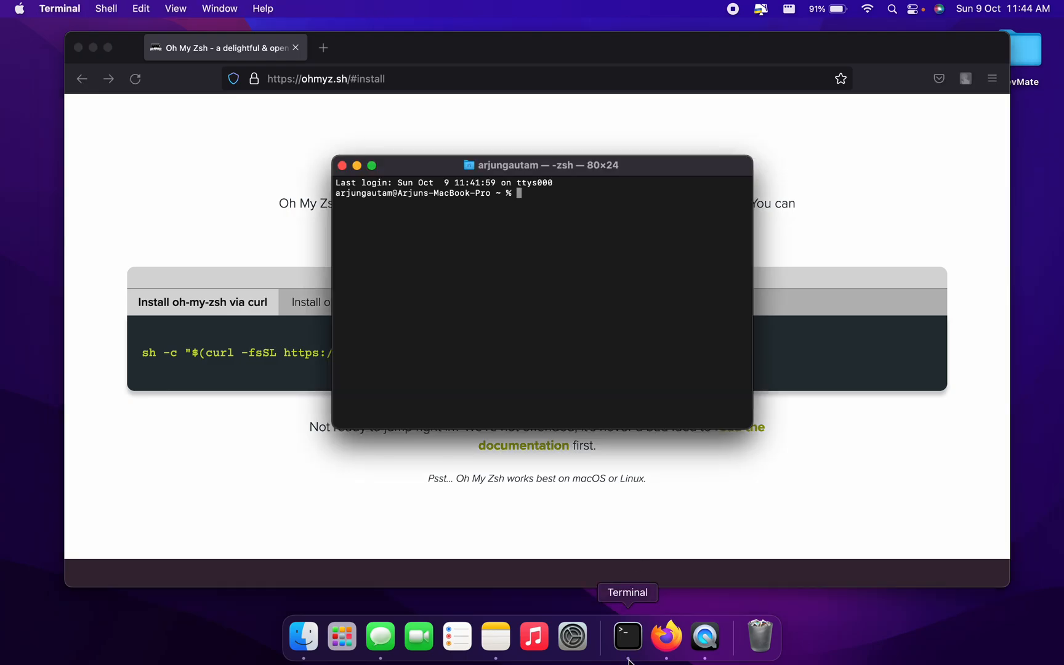
{"action": "type", "text": "b"}
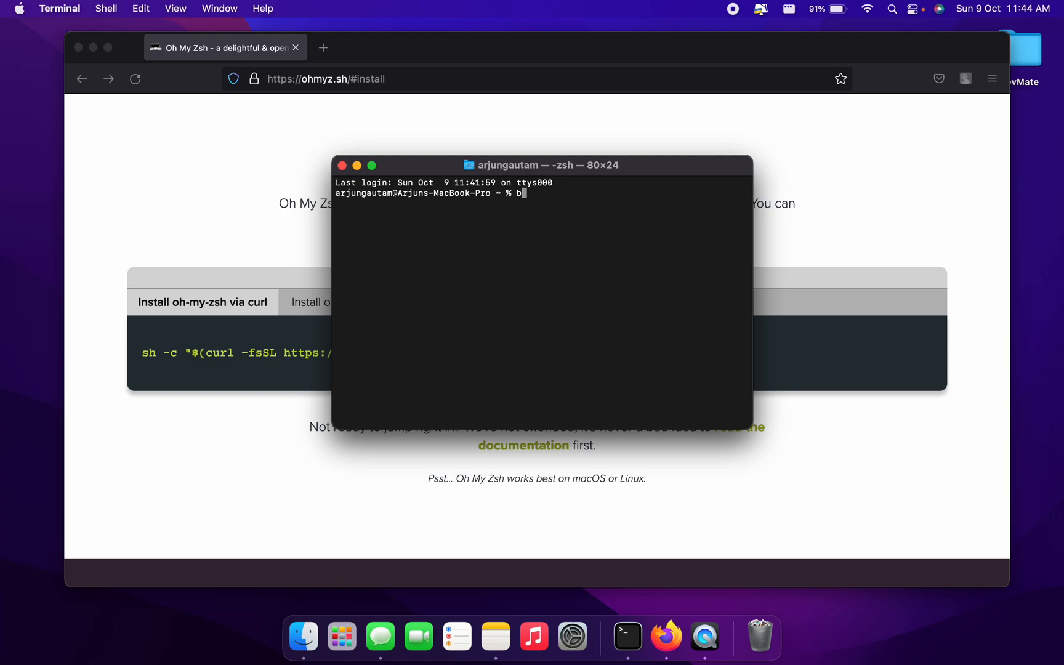
{"action": "type", "text": "rew -v"}
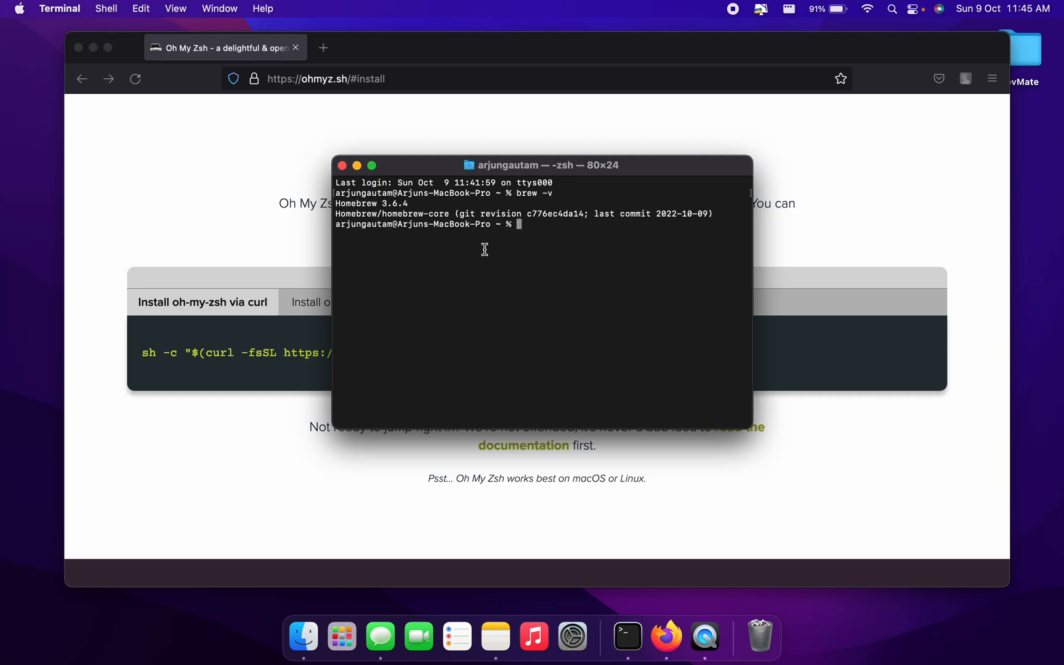
{"action": "double_click", "coordinate": [370, 203]}
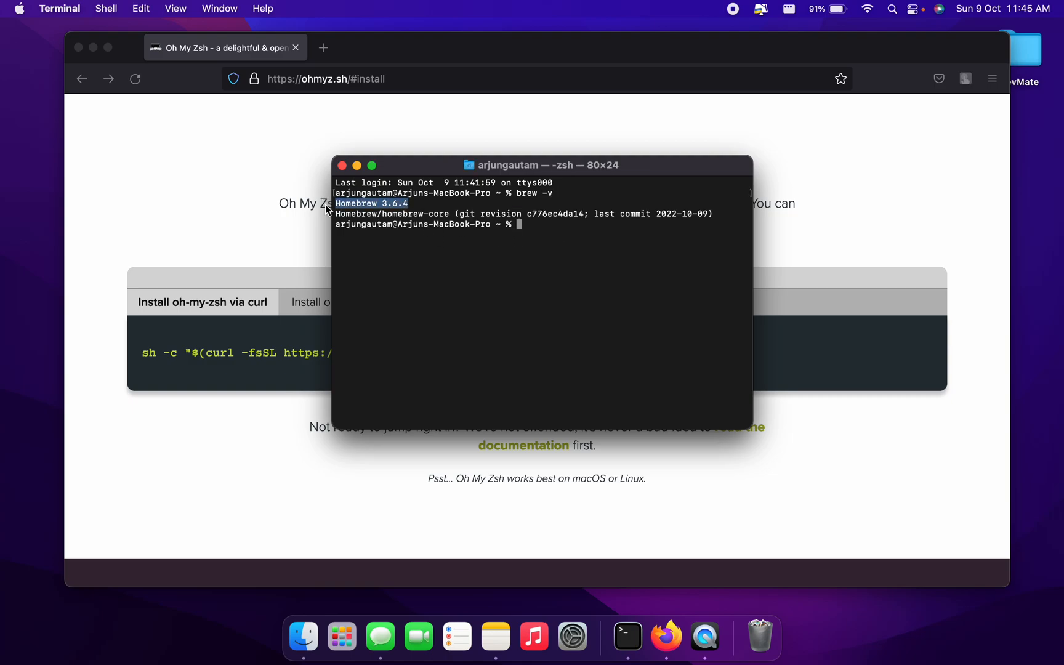
{"action": "mouse_move", "coordinate": [518, 212]}
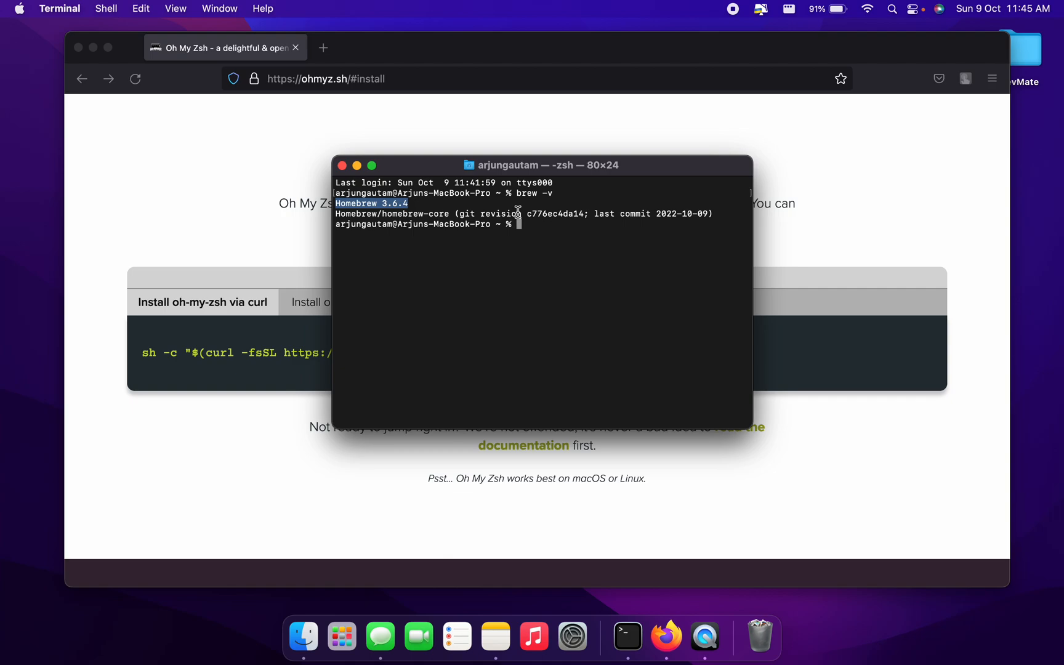
Run 'git --version' to confirm git 2.38.0 is installed
{"action": "type", "text": "git"}
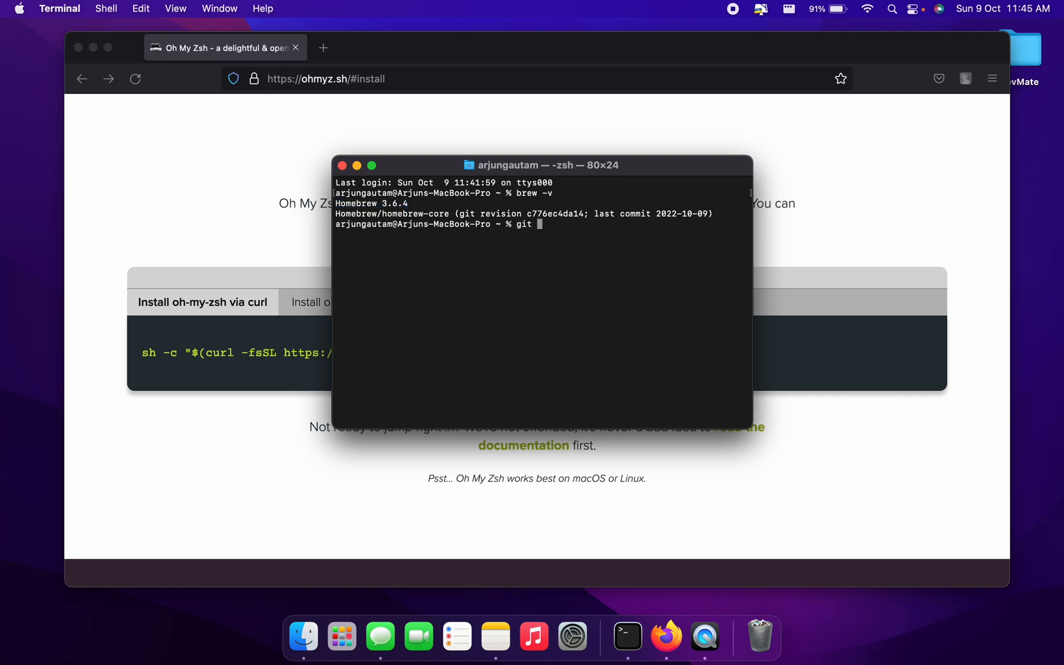
{"action": "type", "text": "--version"}
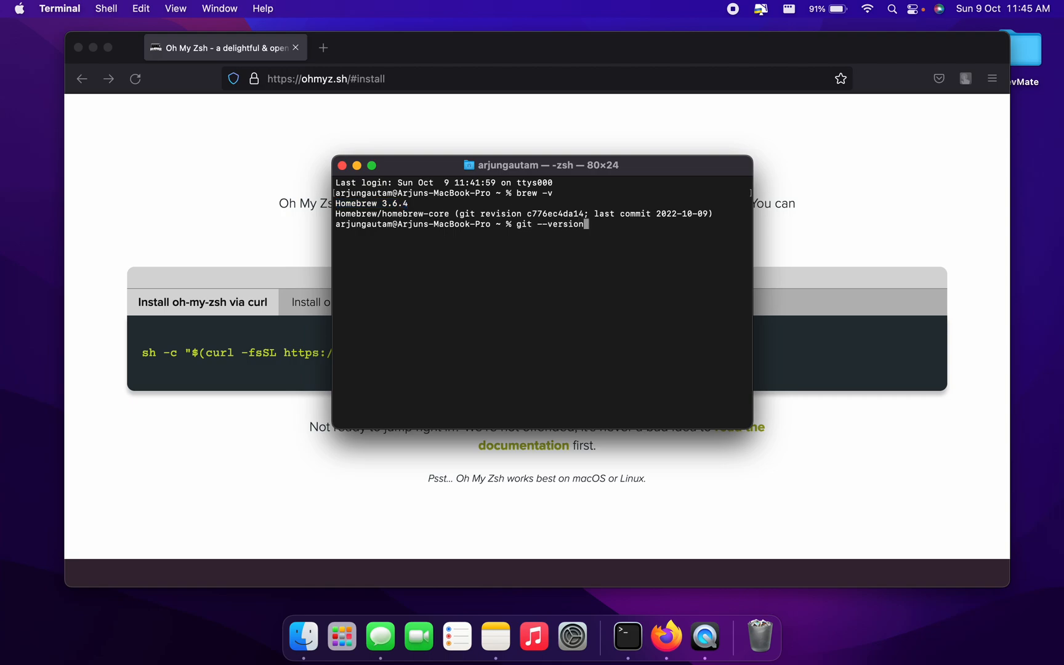
{"action": "key", "text": "Return"}
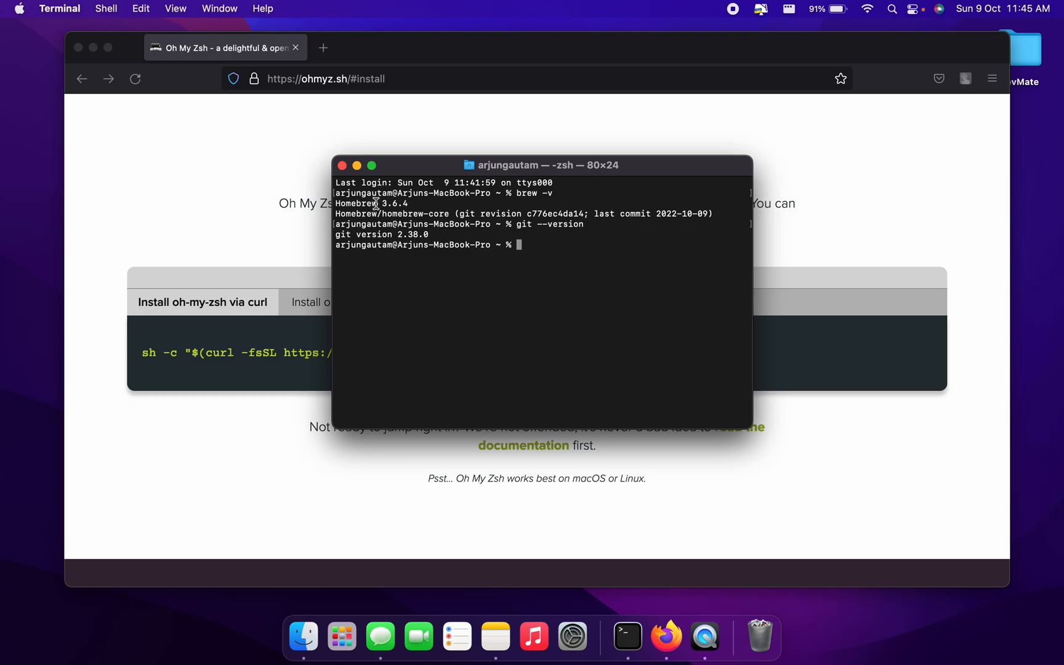
{"action": "mouse_move", "coordinate": [414, 213]}
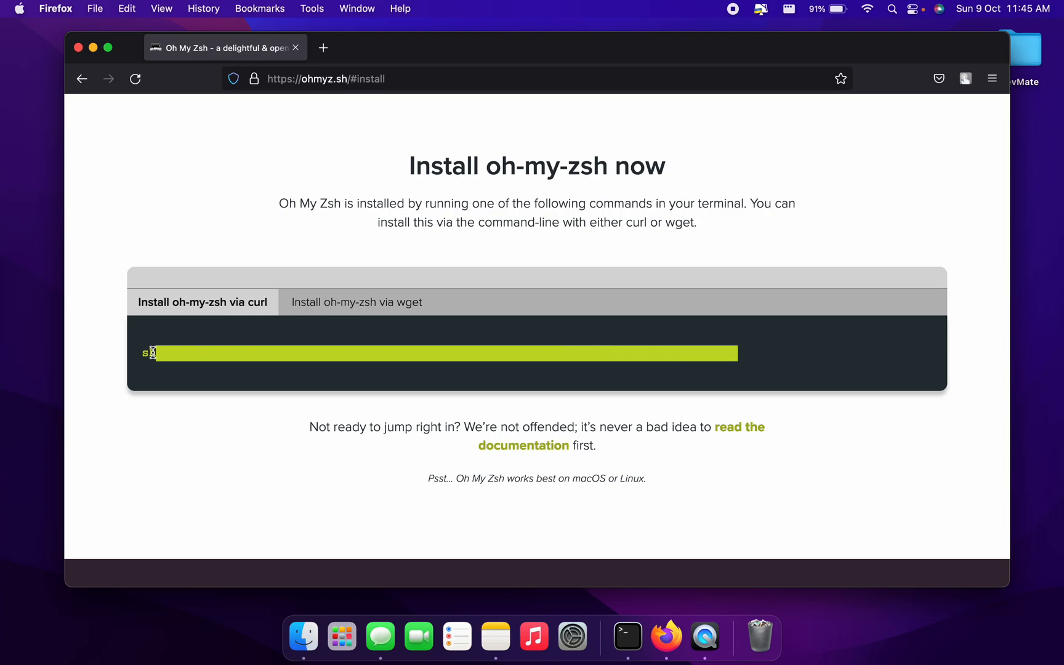
{"action": "mouse_move", "coordinate": [167, 377]}
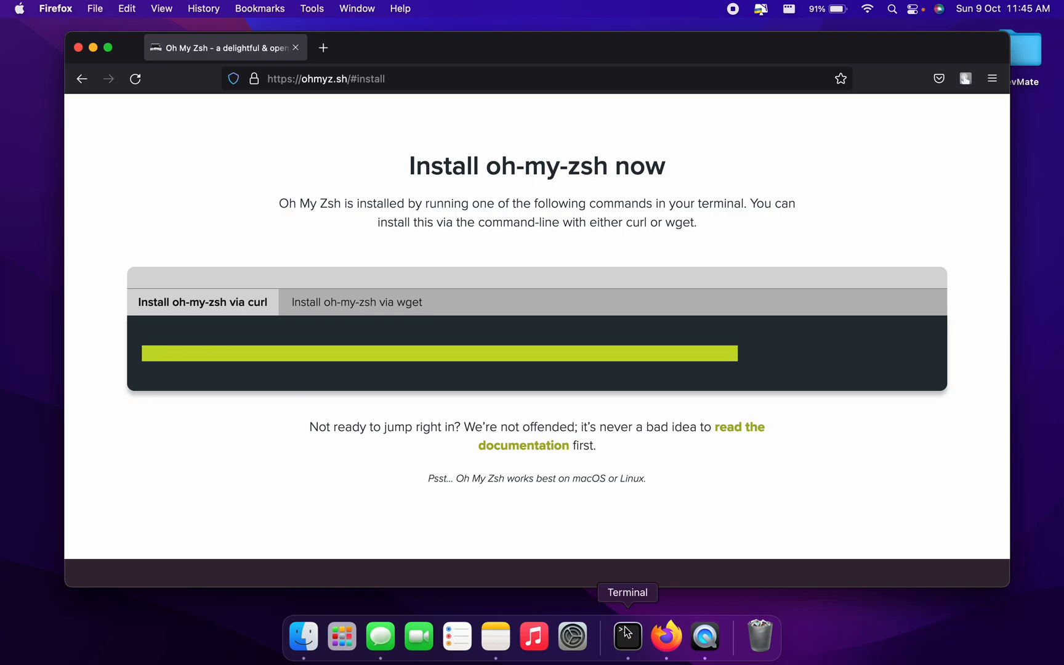
Return to the Terminal window to run the Oh My Zsh installer
{"action": "left_click", "coordinate": [626, 636]}
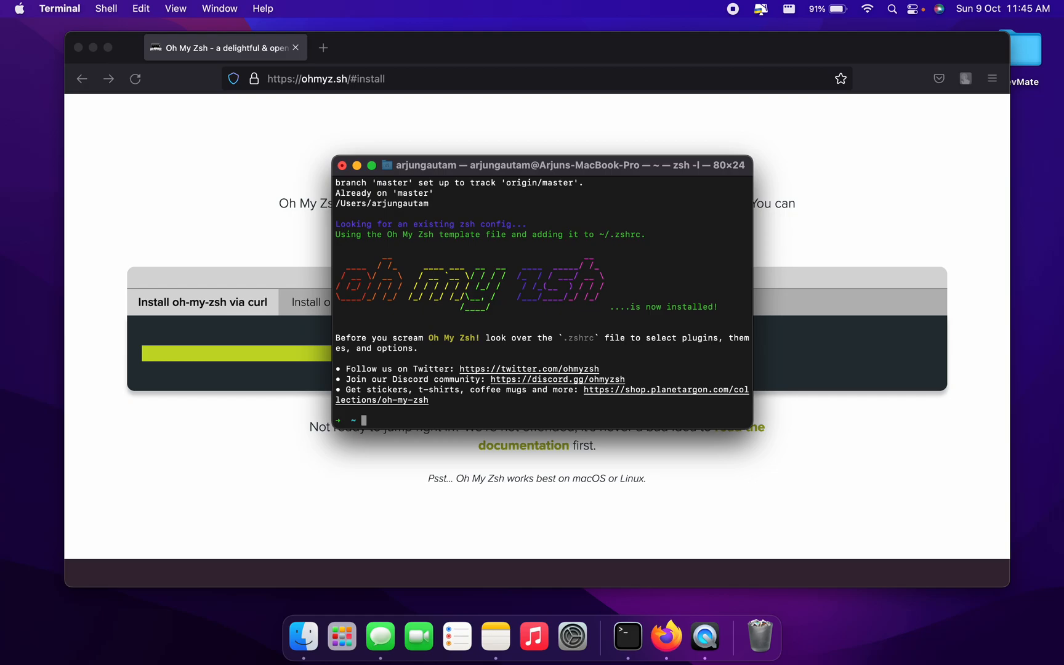
{"action": "mouse_move", "coordinate": [336, 443]}
{"action": "type", "text": "ls"}
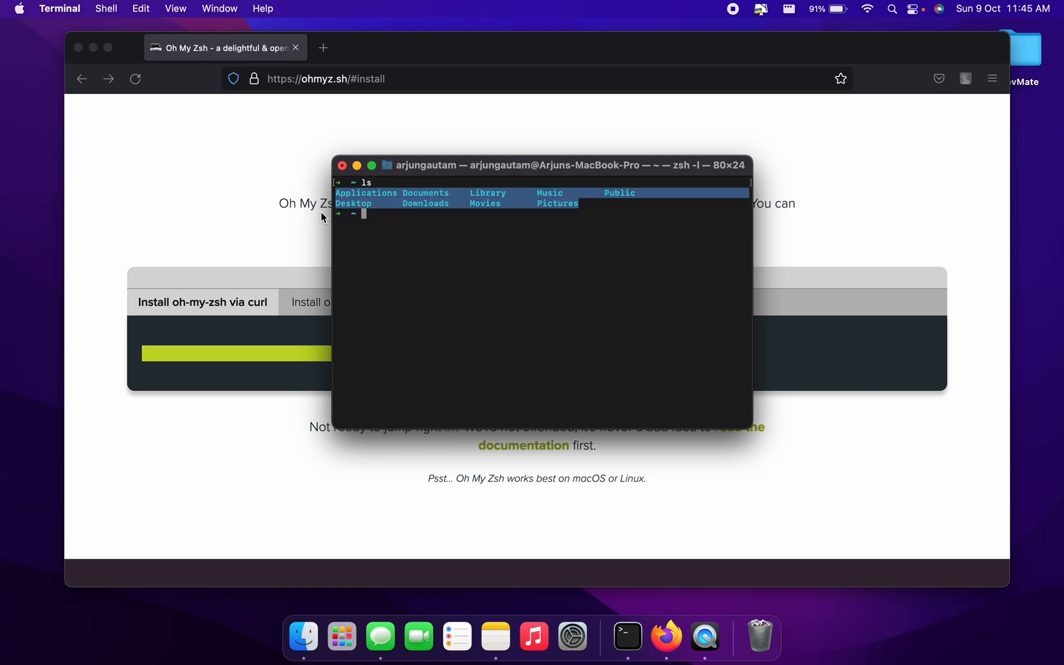
{"action": "mouse_move", "coordinate": [271, 361]}
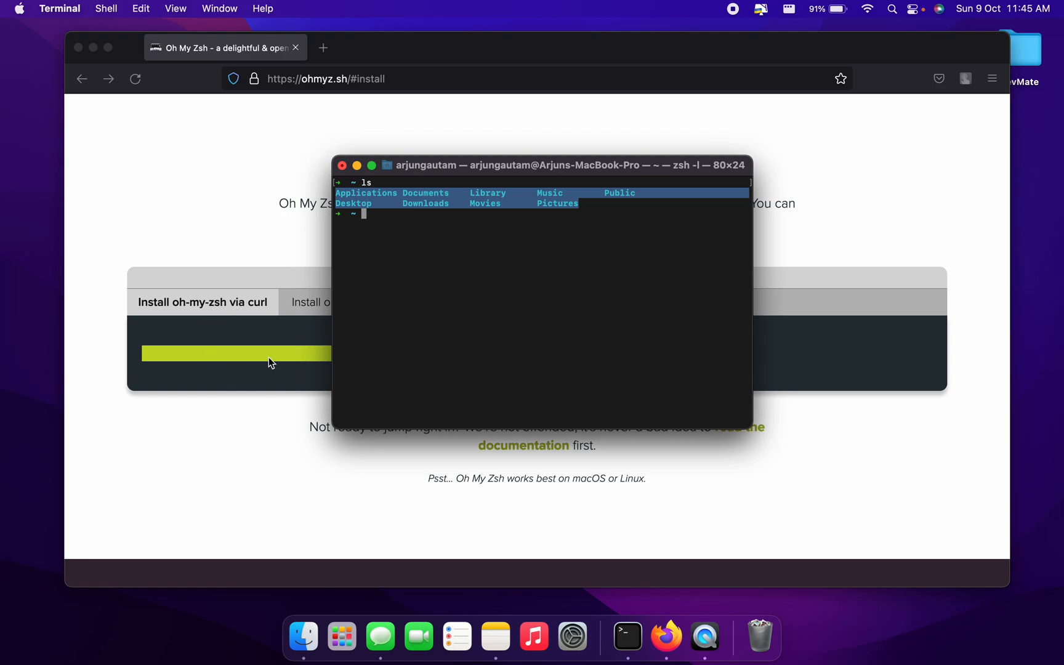
{"action": "mouse_move", "coordinate": [218, 318]}
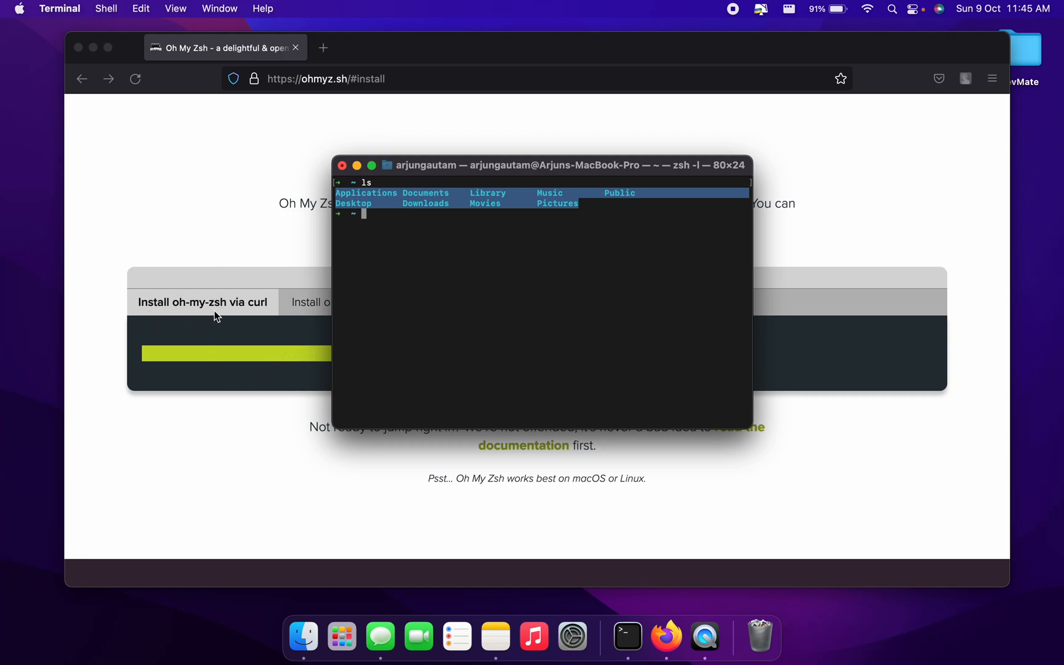